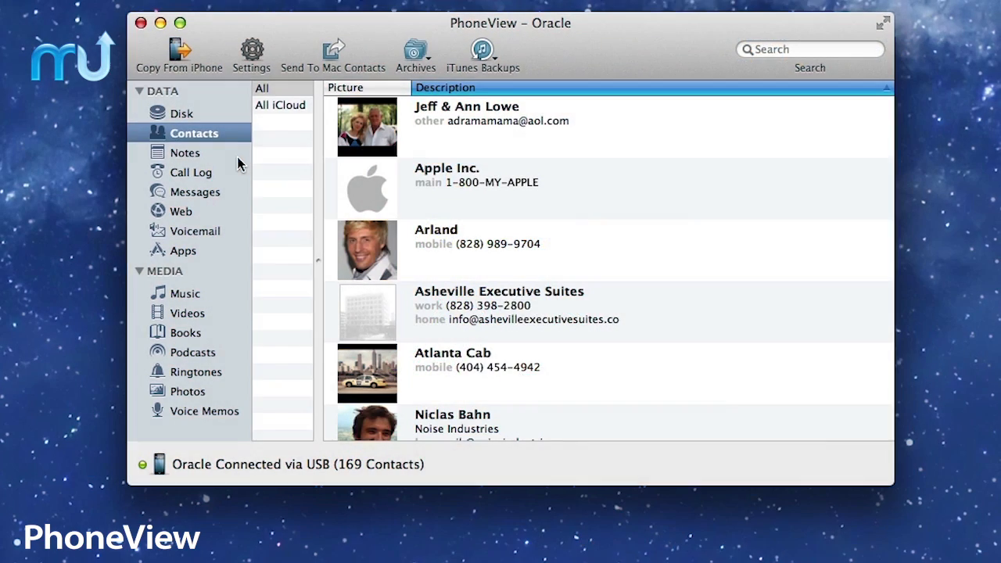
Step: Browse the iPhone's messages and voicemails, start saving the voicemails to the Mac, then show messages from All contacts
left_click(194, 191)
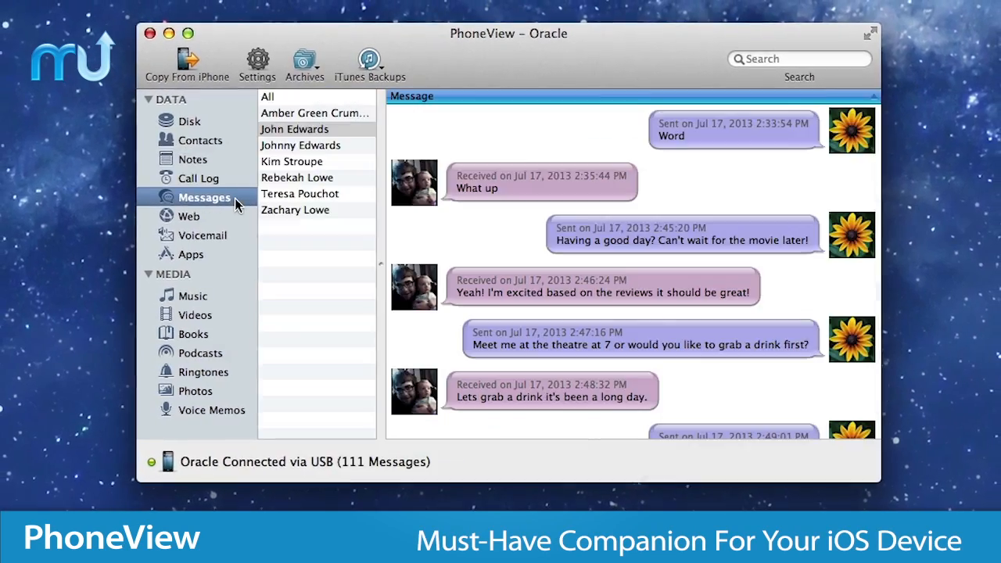
left_click(202, 235)
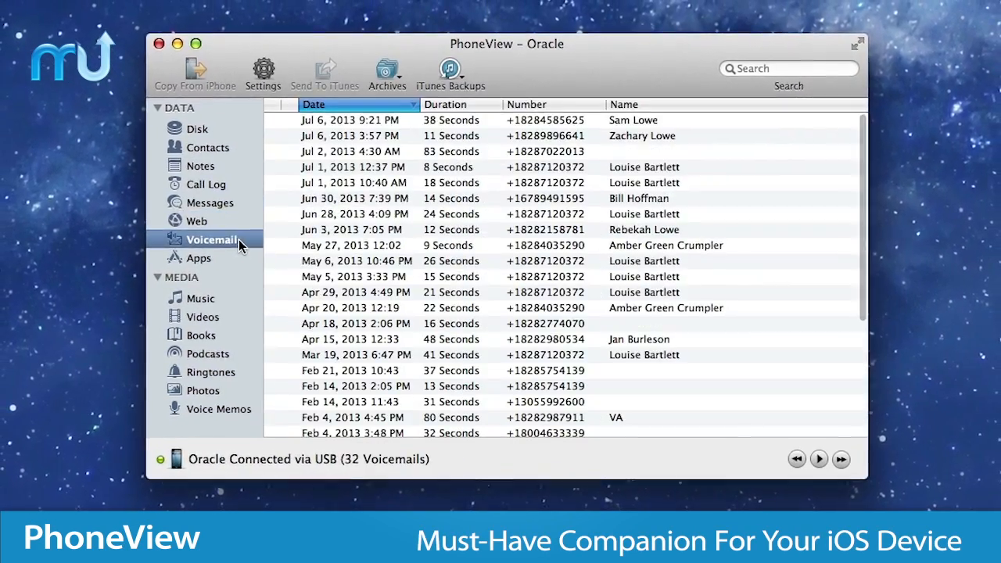
left_click(352, 152)
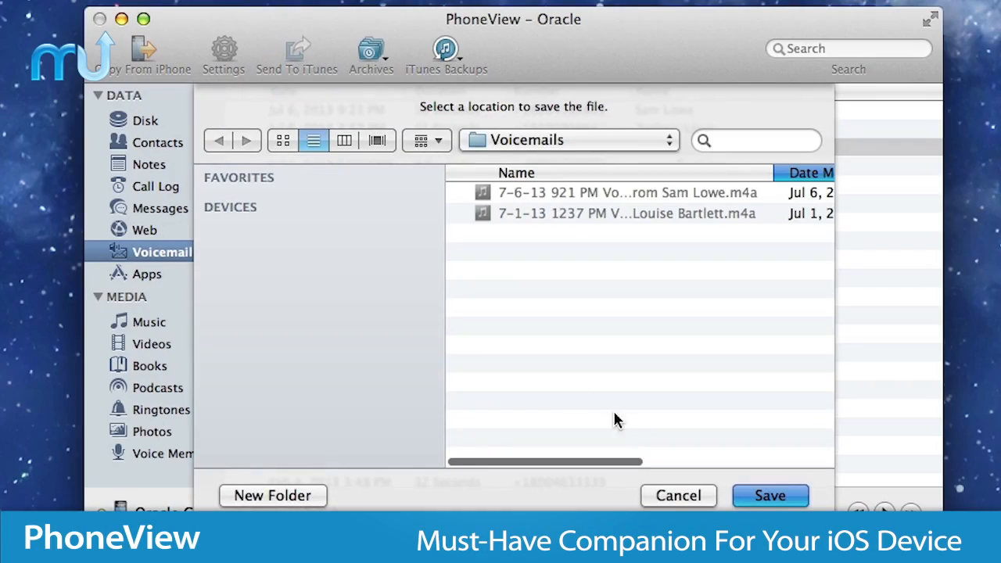
left_click(770, 494)
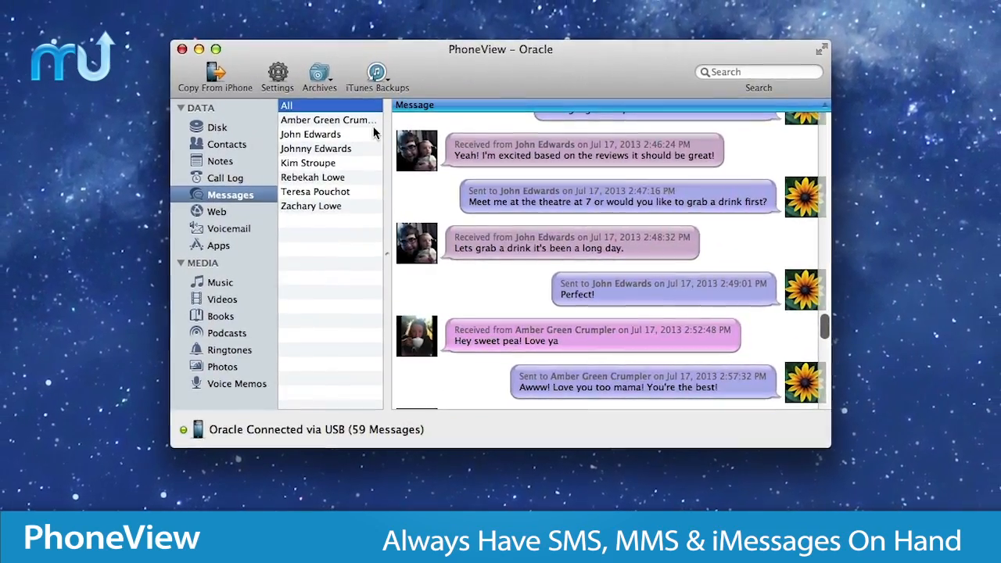
Step: Drag Arland's contact from Contacts onto the desktop to create Arland.vcf
left_click(309, 135)
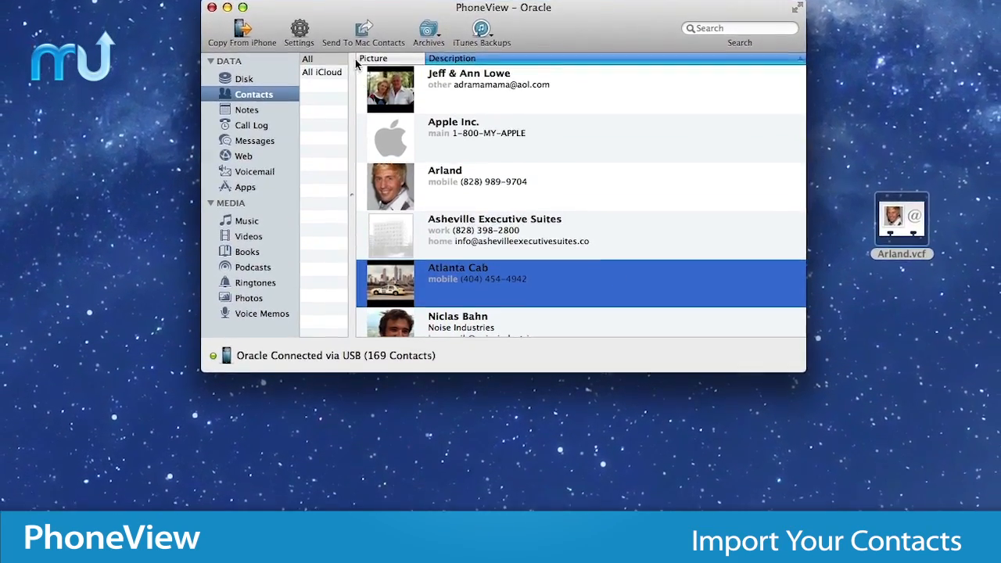
Step: Browse the iPhone's notes, web history and voicemails, finishing on the 176-track music library
left_click(247, 109)
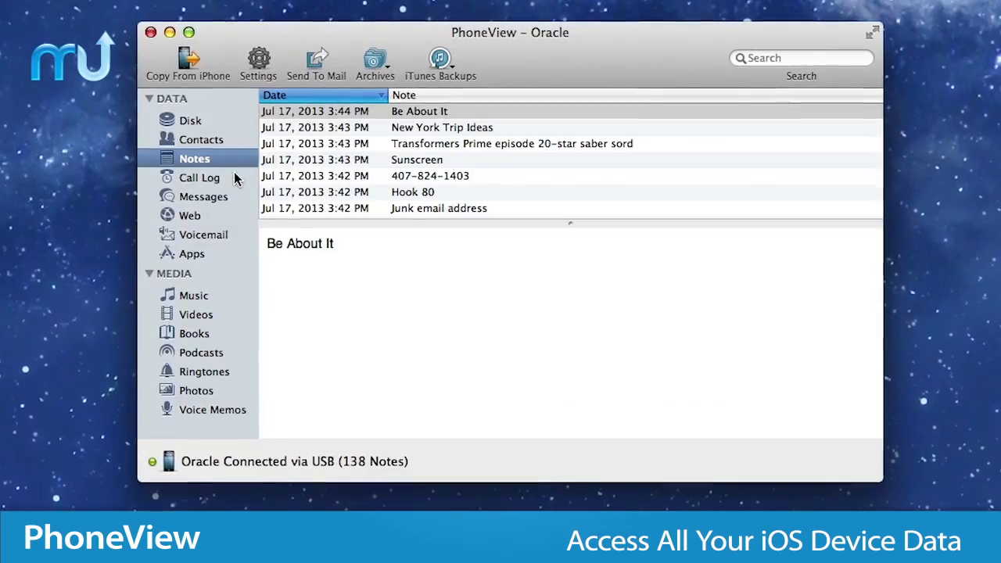
left_click(189, 216)
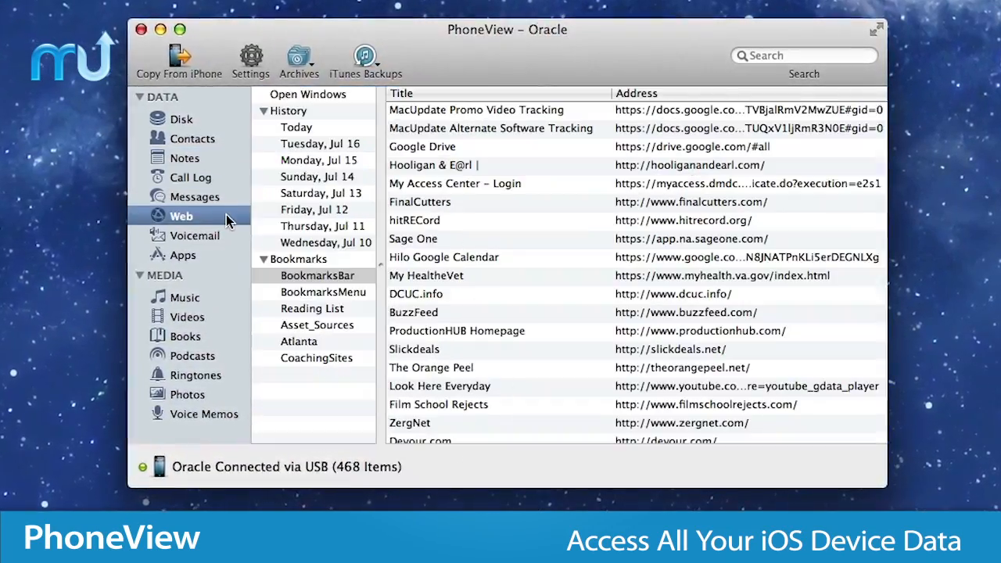
left_click(194, 235)
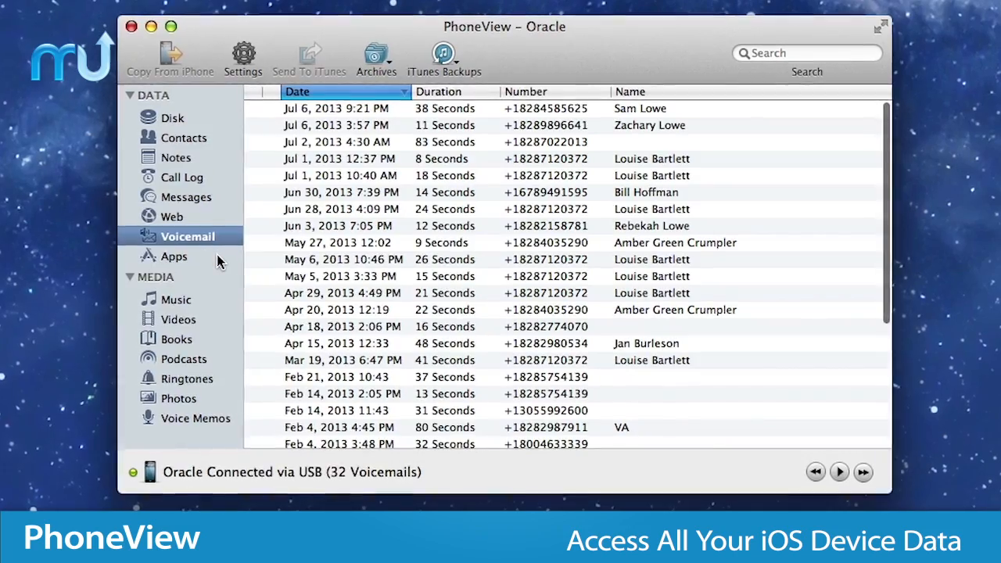
left_click(169, 300)
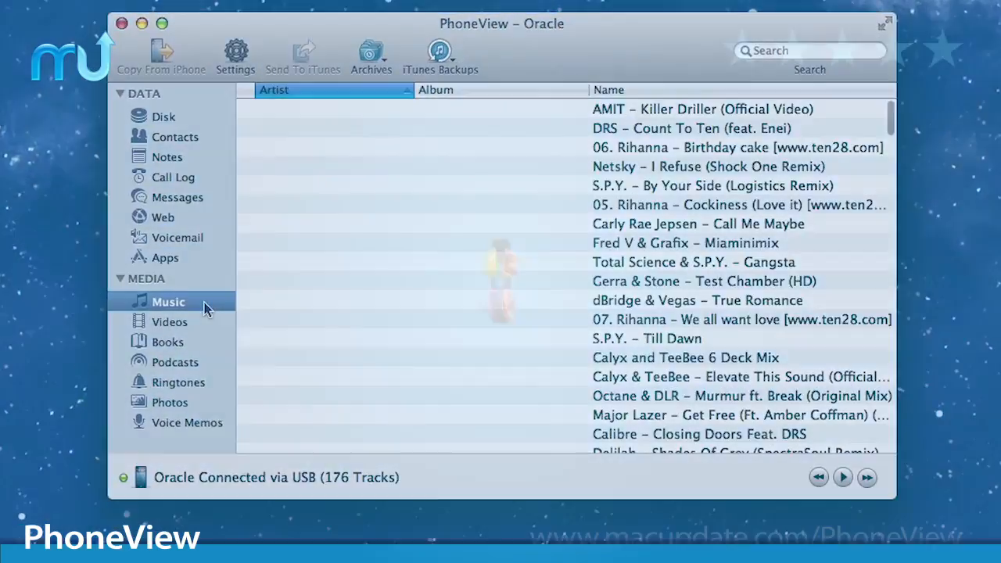